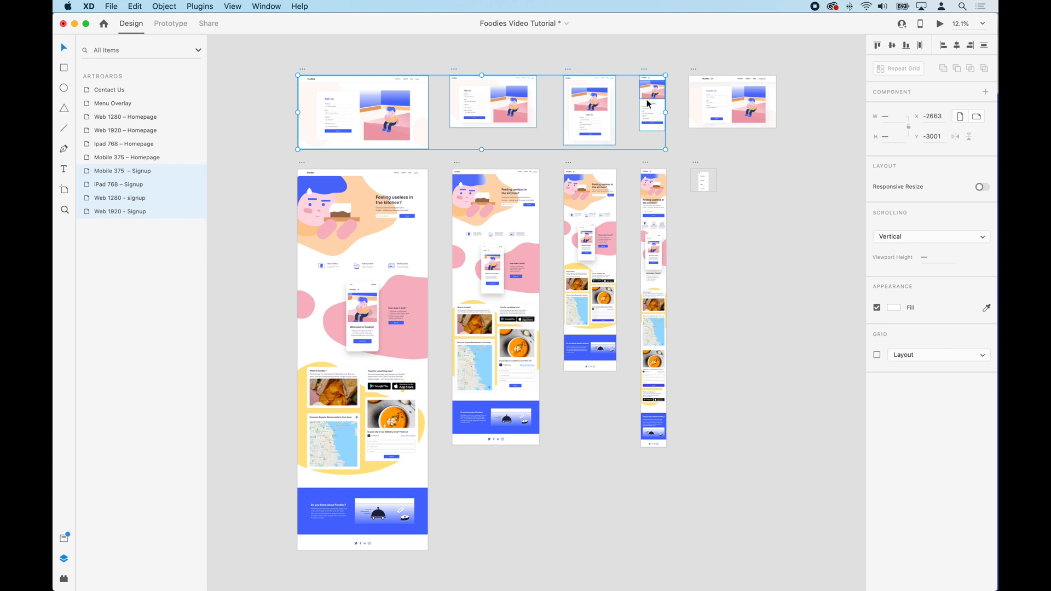
# Launch the Anima plugin from the Plugins menu and add the selected signup artboards as breakpoints.
pyautogui.click(469, 193)
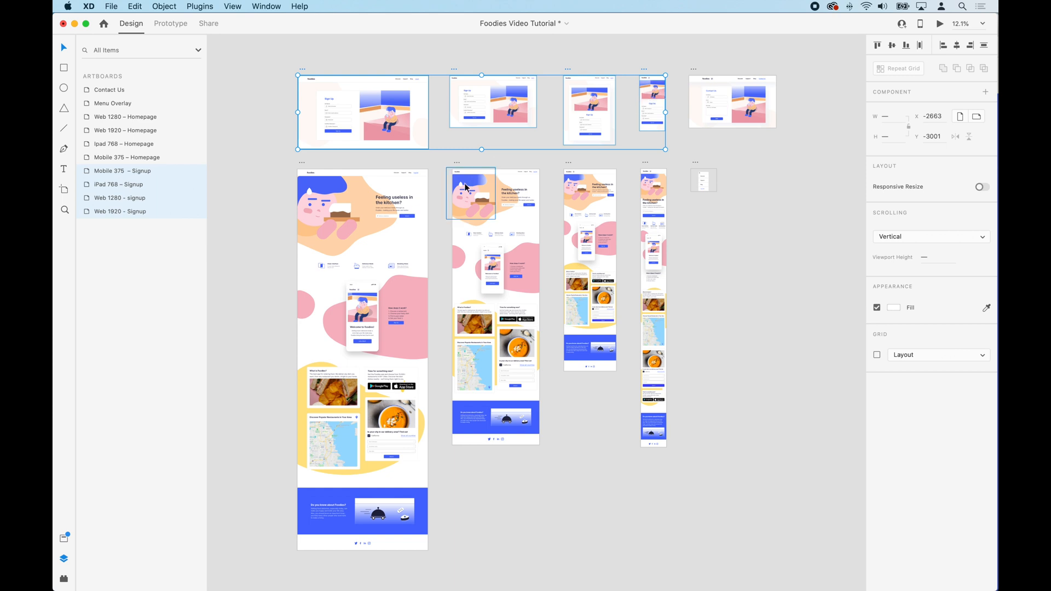
pyautogui.click(186, 375)
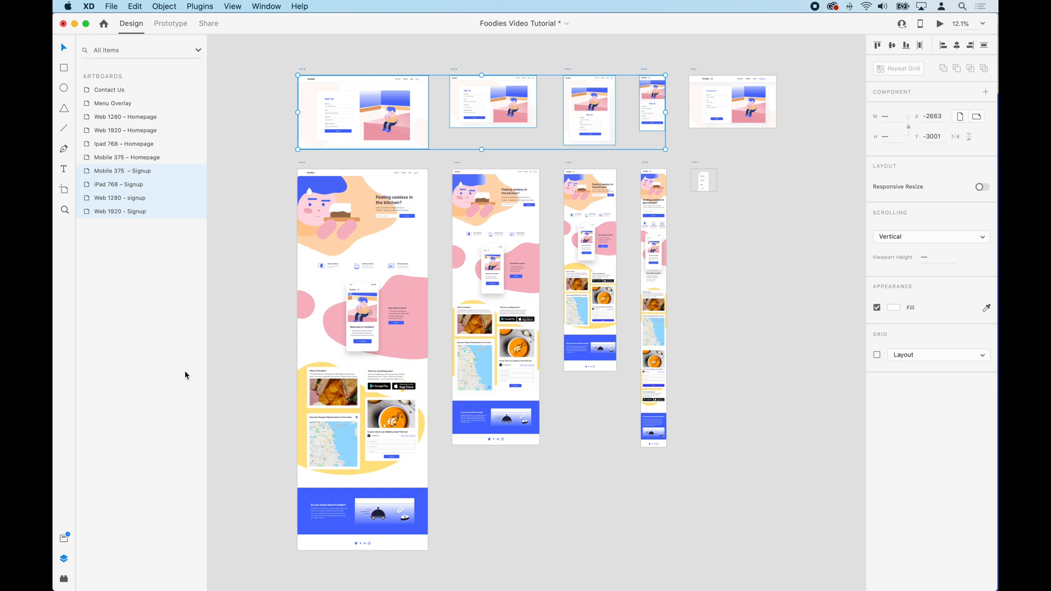
pyautogui.click(65, 578)
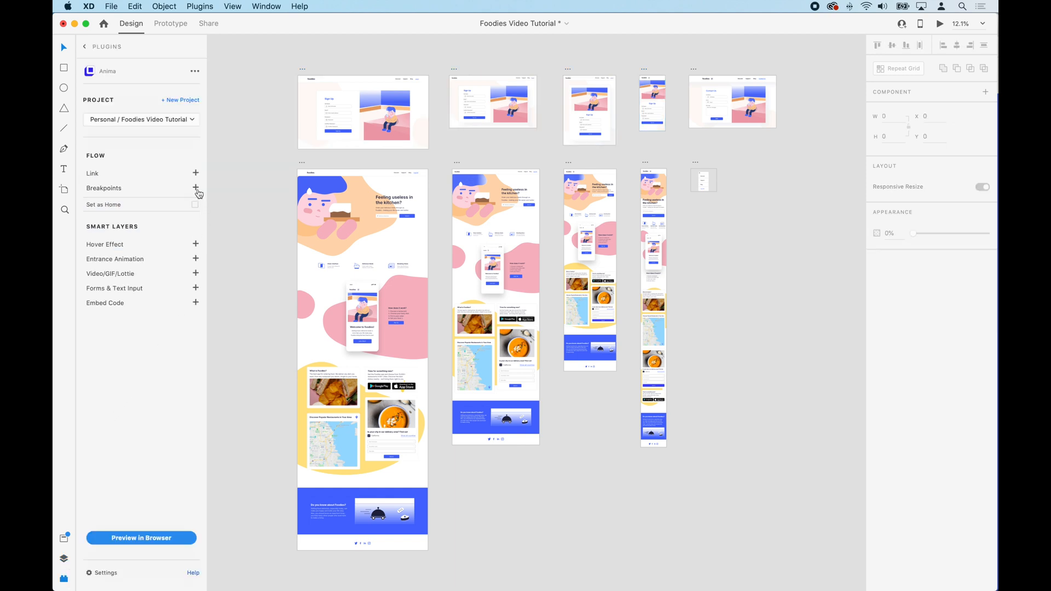
pyautogui.click(196, 188)
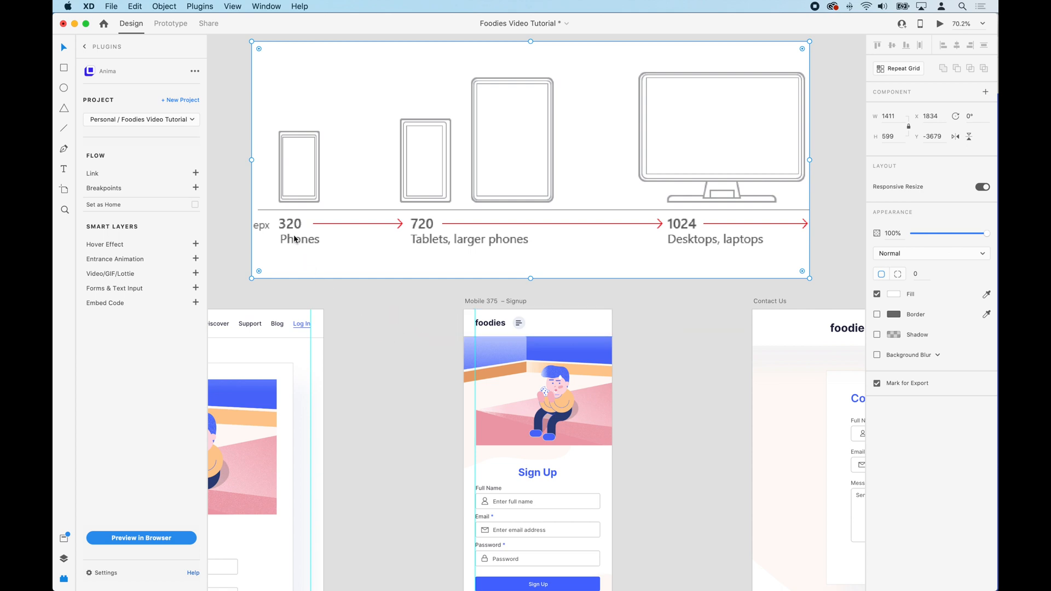
pyautogui.moveTo(293, 234)
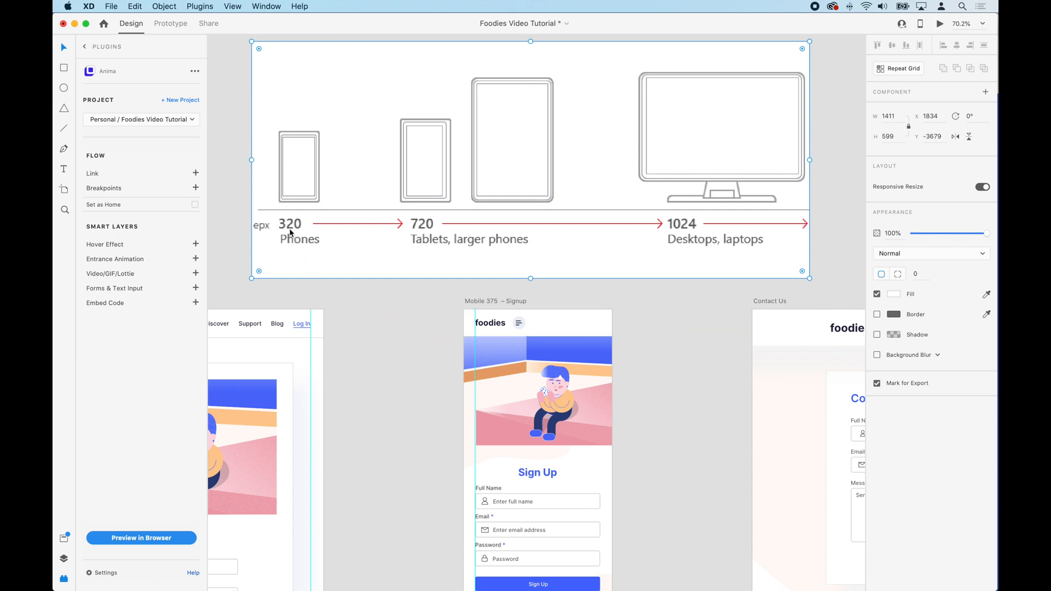
pyautogui.moveTo(425, 225)
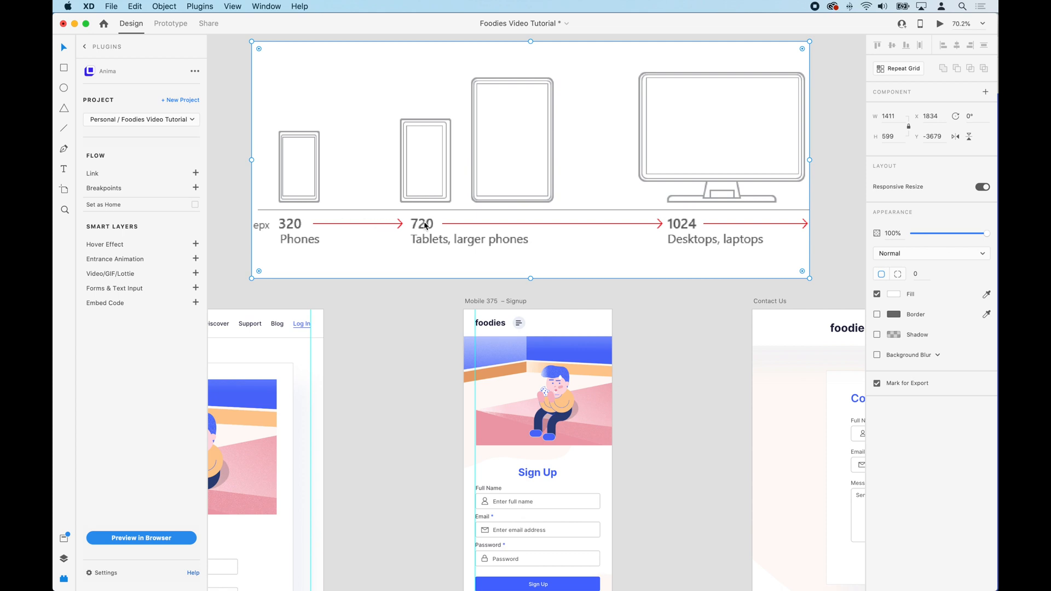
pyautogui.moveTo(425, 231)
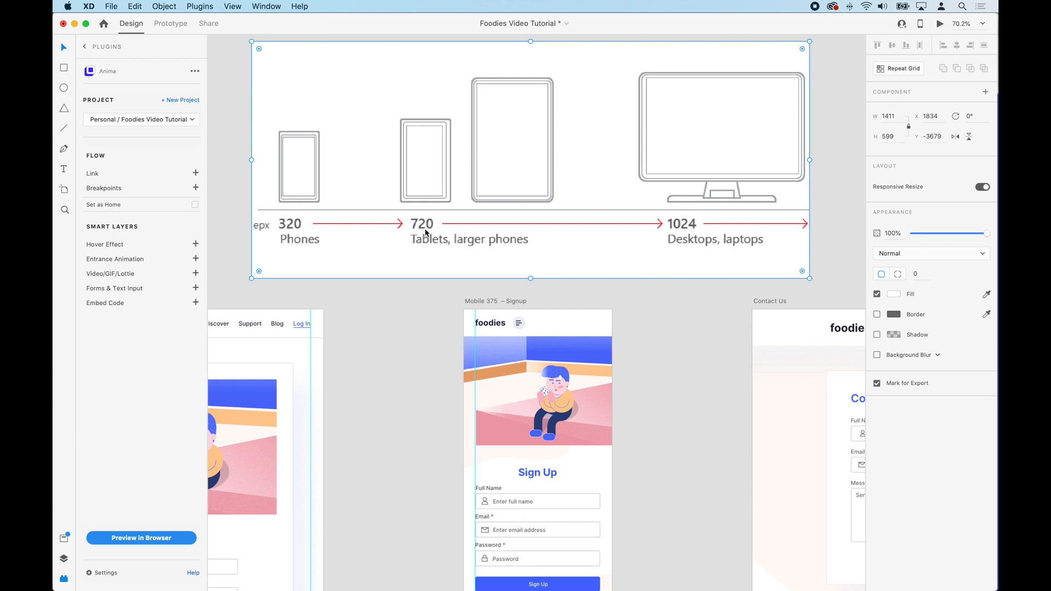
pyautogui.moveTo(425, 232)
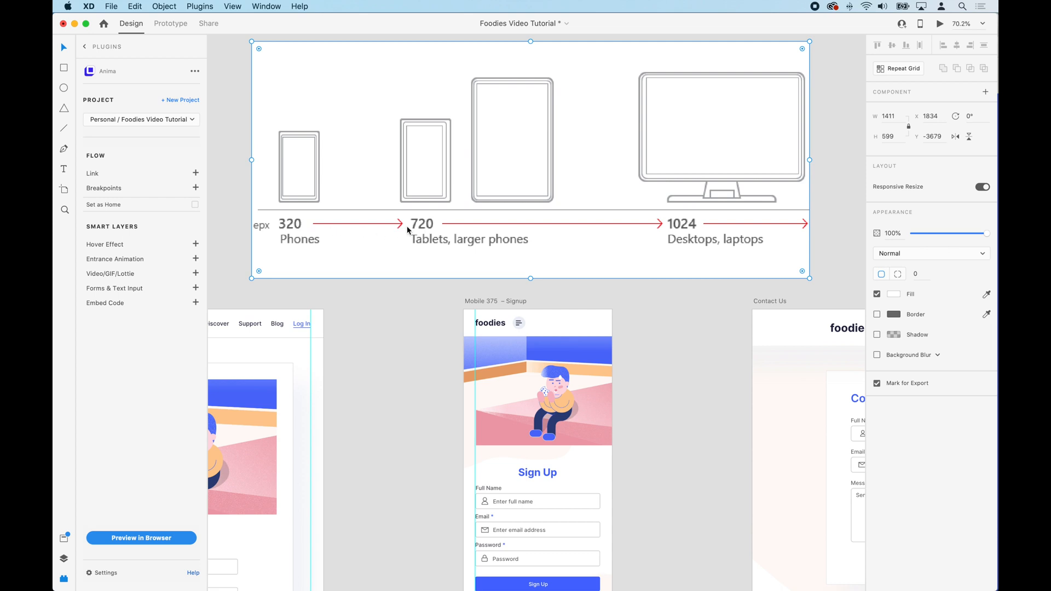
pyautogui.moveTo(409, 231)
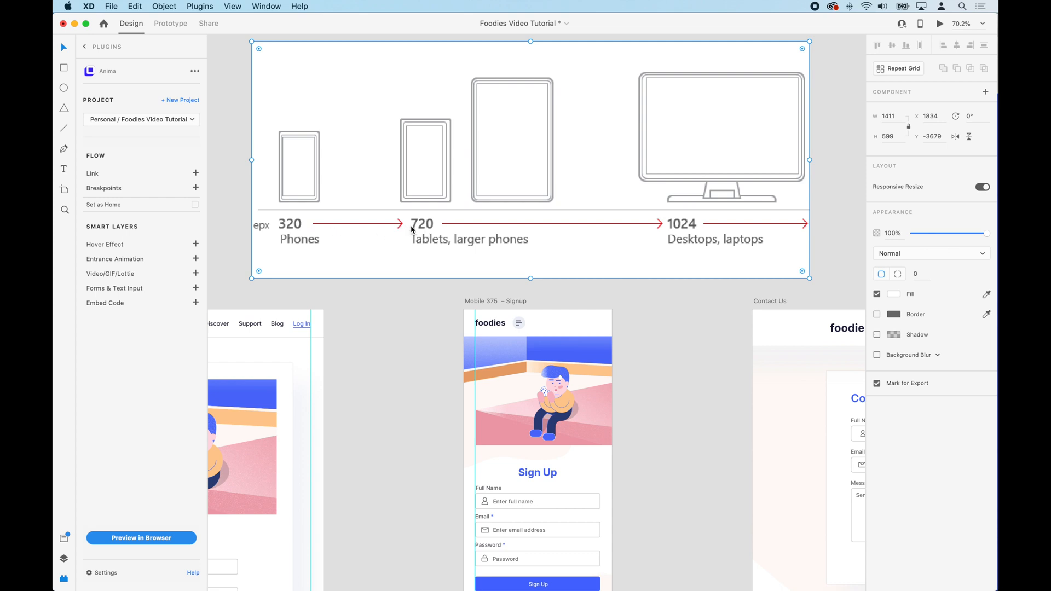
pyautogui.moveTo(419, 230)
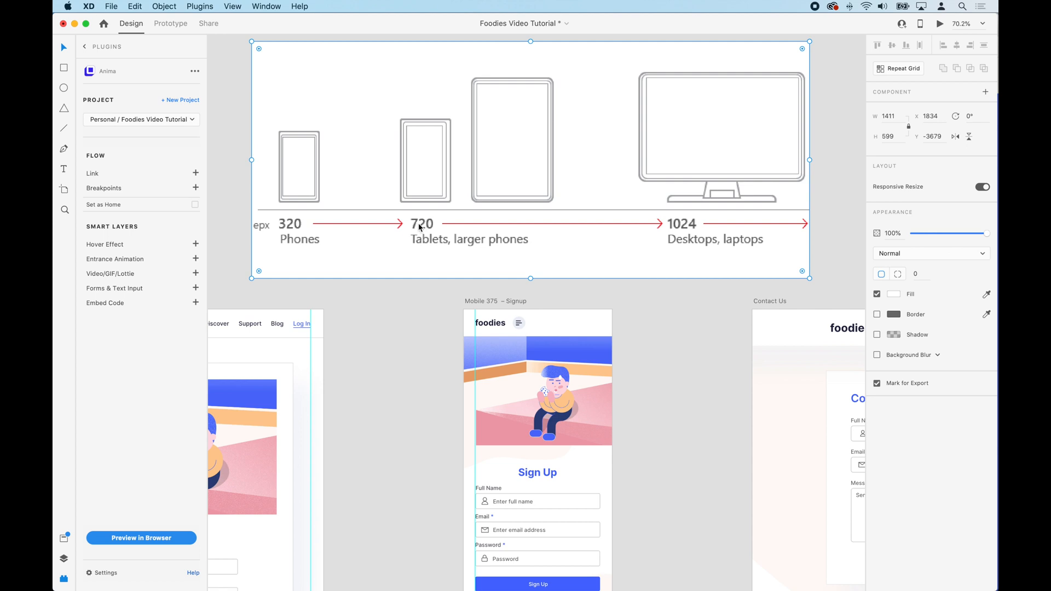
pyautogui.moveTo(683, 230)
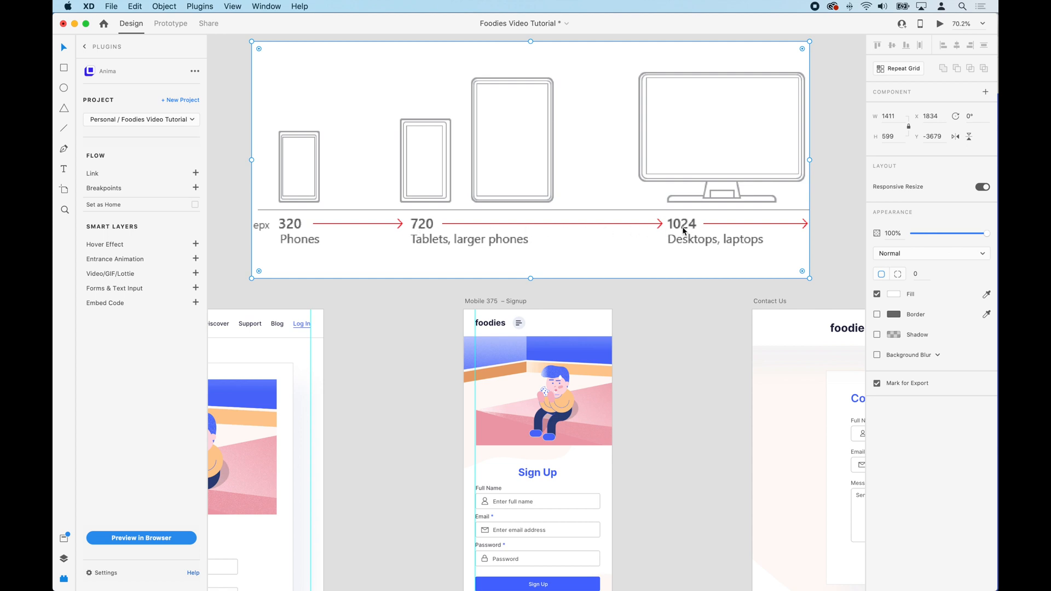
pyautogui.moveTo(434, 224)
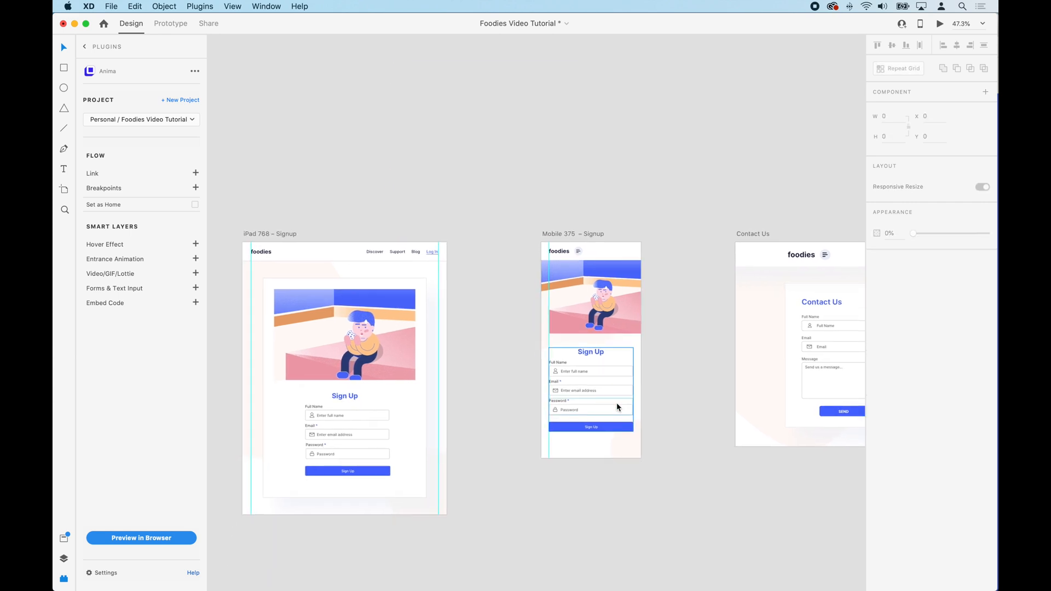
# Check the Mobile 375 – Signup artboard's breakpoints, then launch the Anima responsive preview of Foodies in Chrome.
pyautogui.click(572, 233)
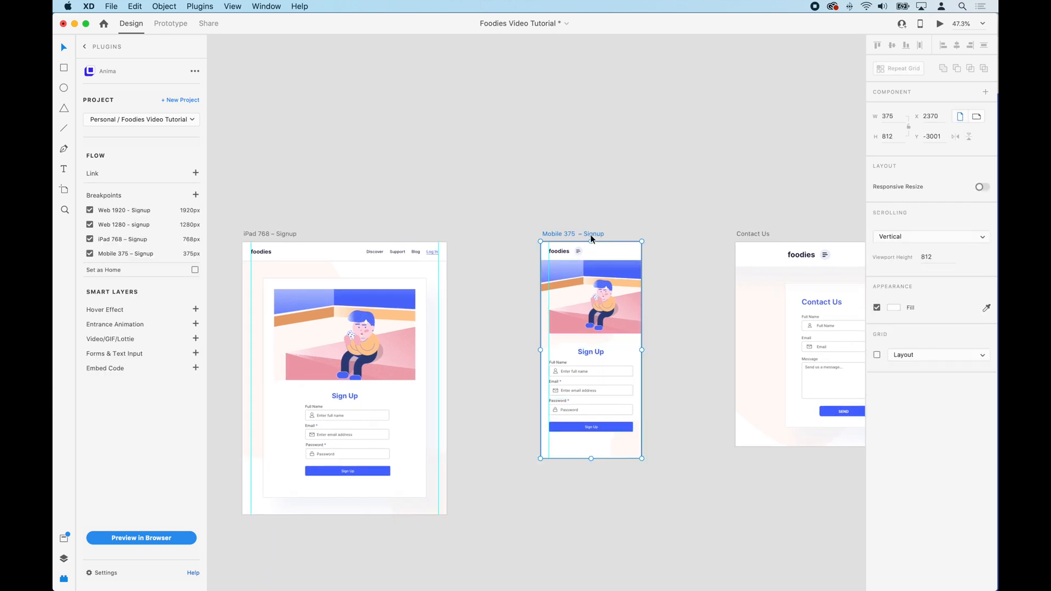
pyautogui.click(269, 234)
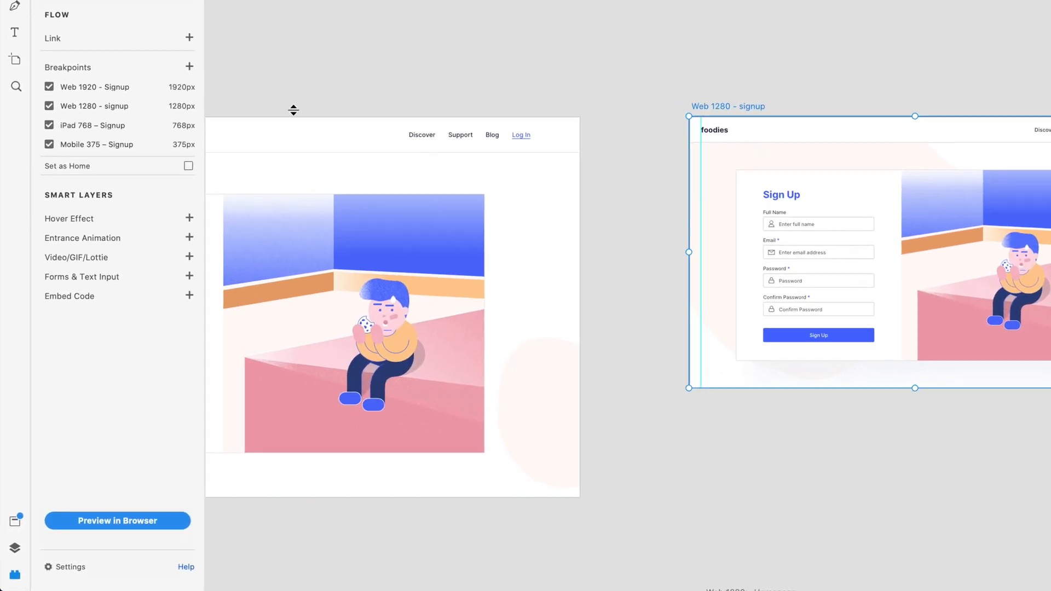
pyautogui.click(117, 521)
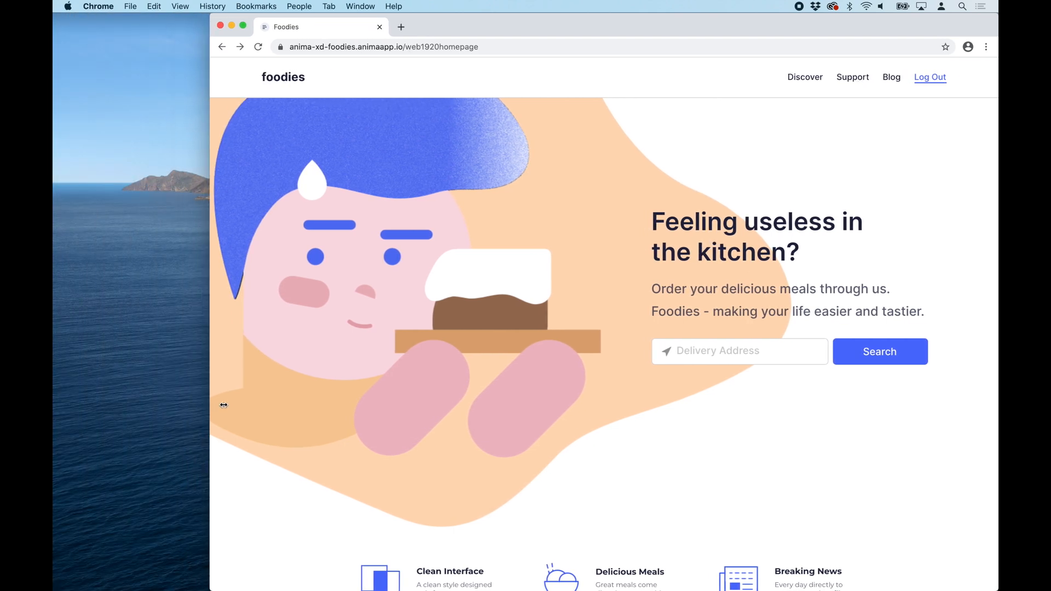